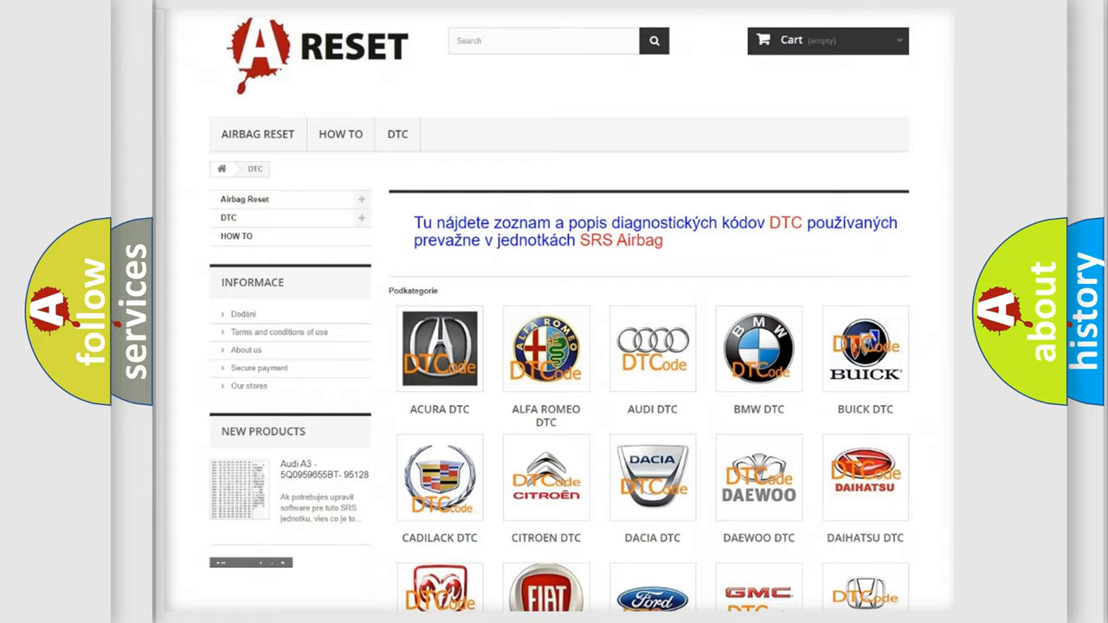
Choose the FIAT logo in the DTC brand grid to list all Fiat trouble codes.
scroll("down", 3)
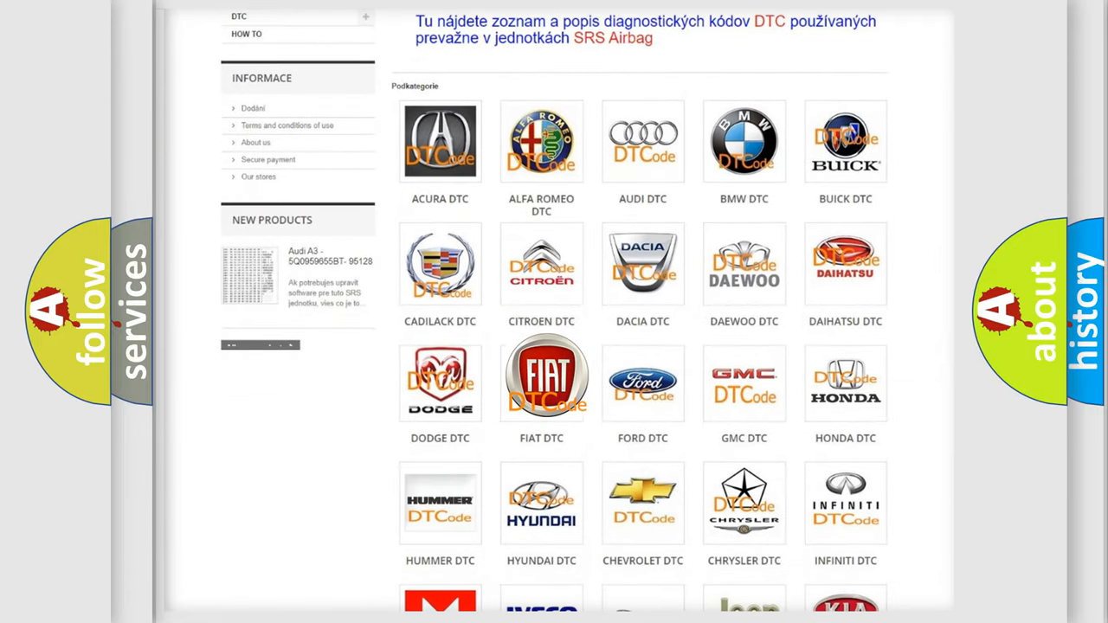
left_click(540, 381)
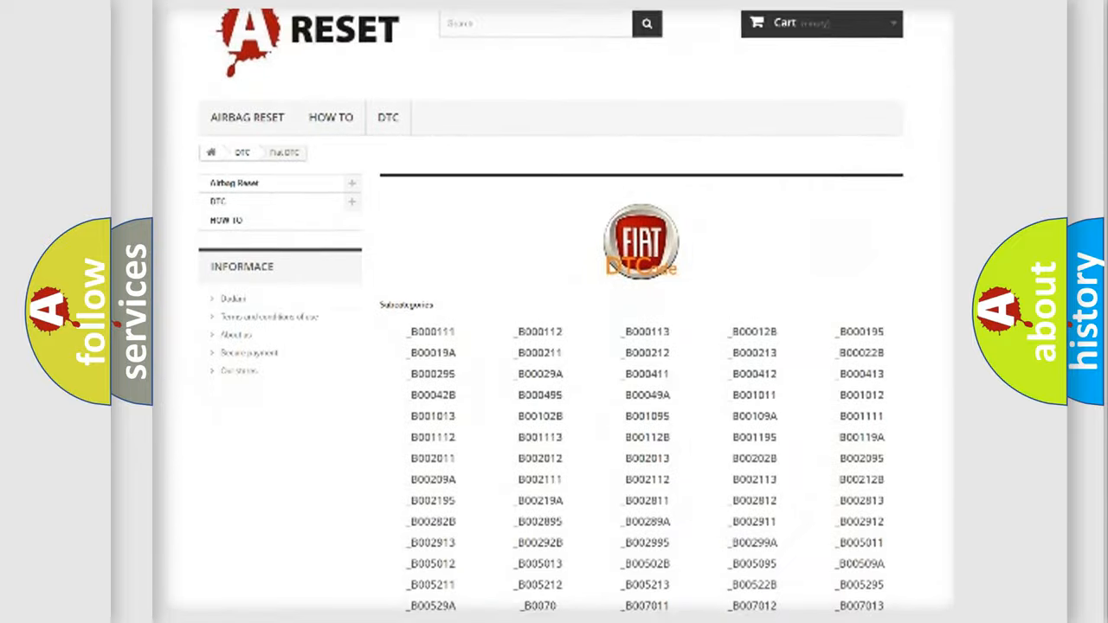
scroll("down", 3)
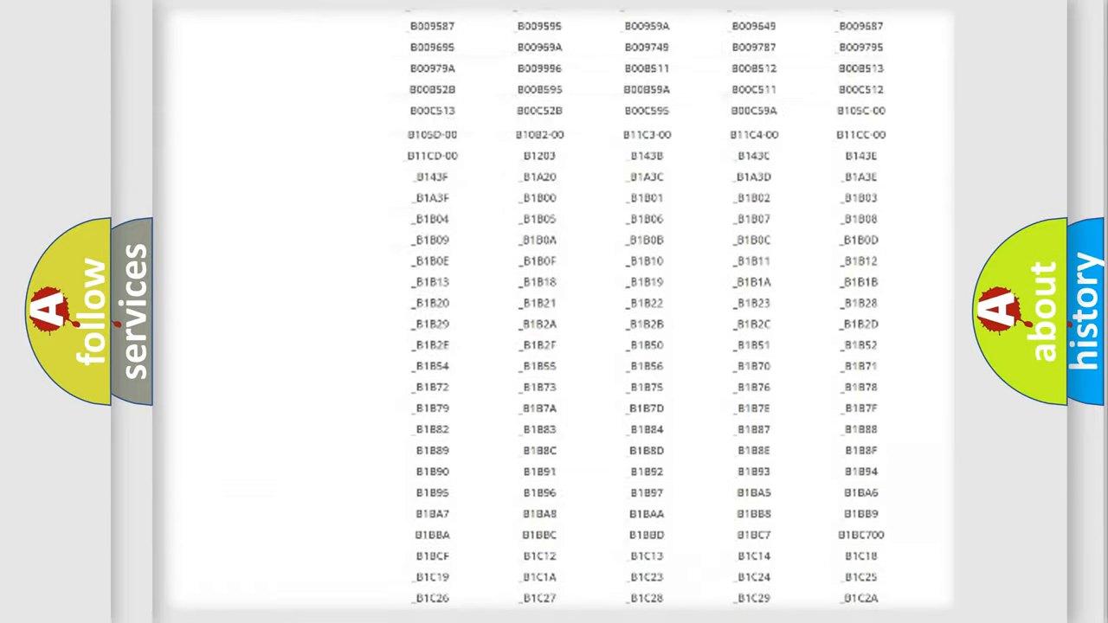
scroll("up", 3)
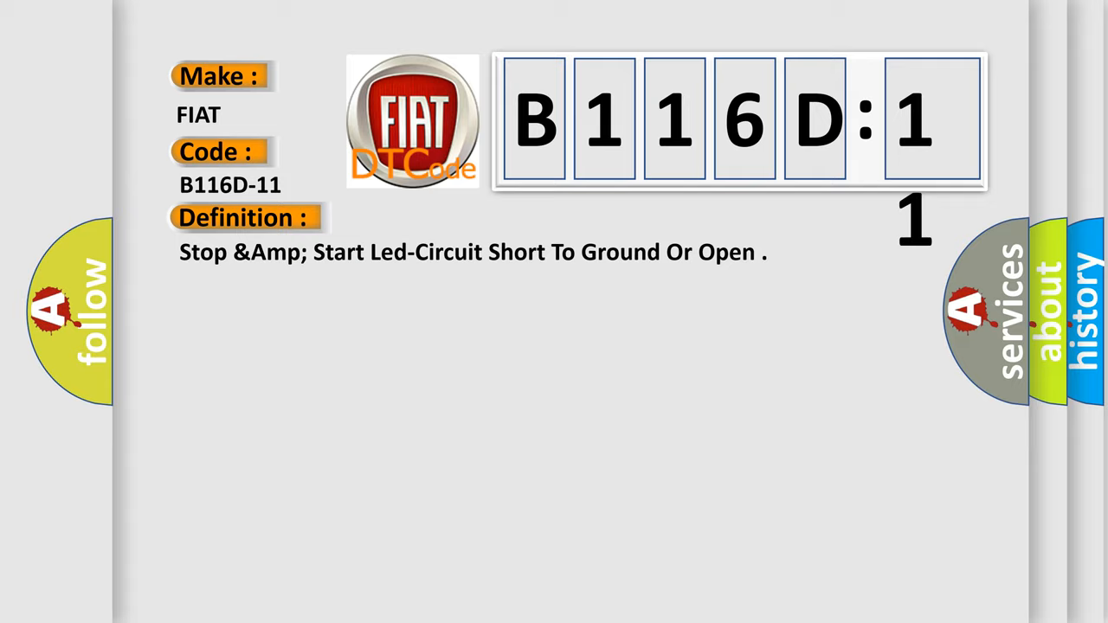
Open the Fiat B116D-11 entry: Stop & Start LED circuit short to ground or open.
left_click(450, 218)
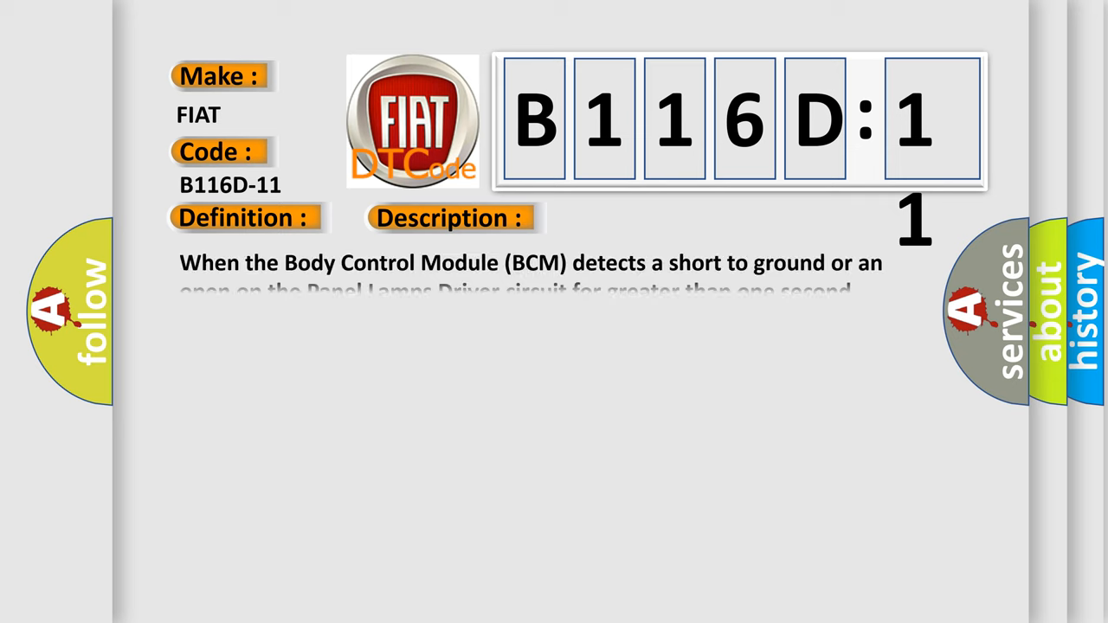